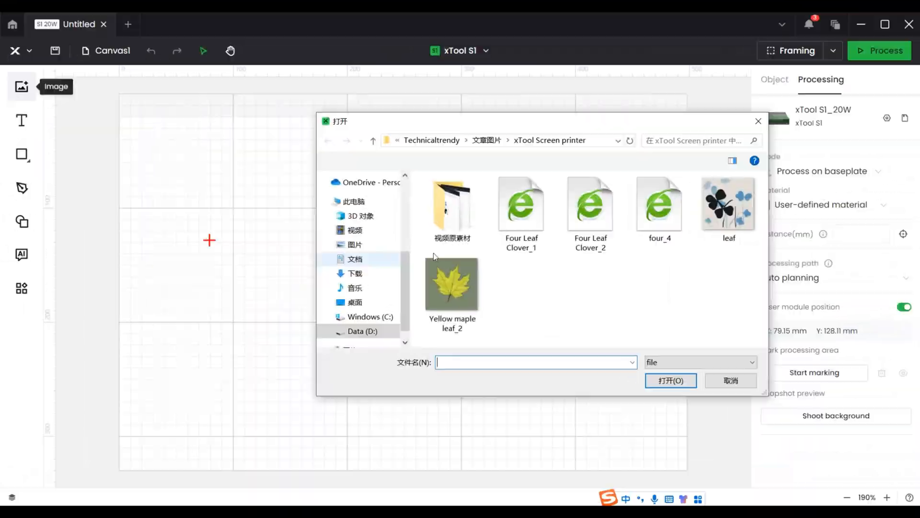
# Import the 'leaf' clover image onto the canvas and deselect it.
pyautogui.click(730, 381)
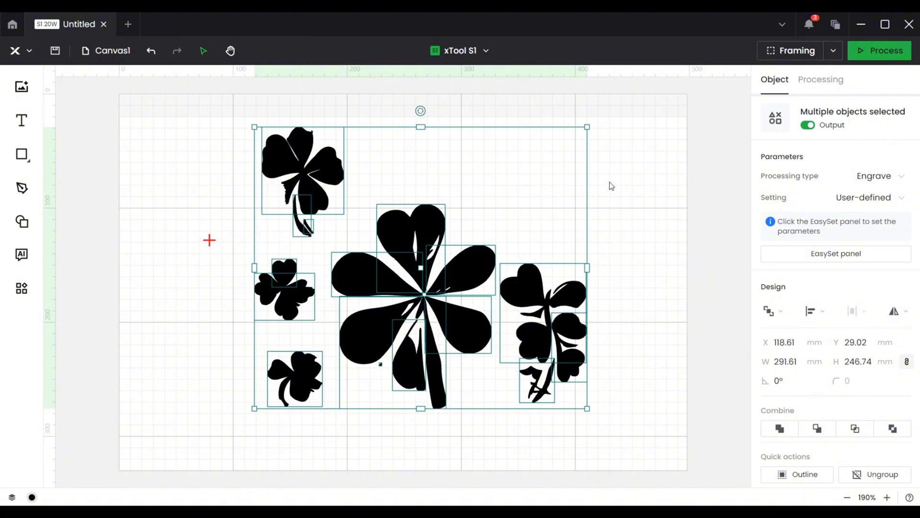
pyautogui.click(821, 80)
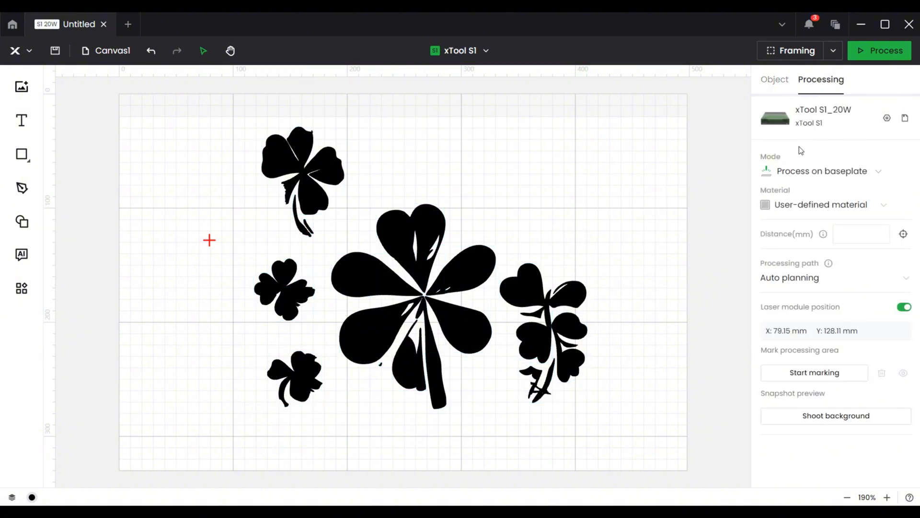
pyautogui.moveTo(865, 171)
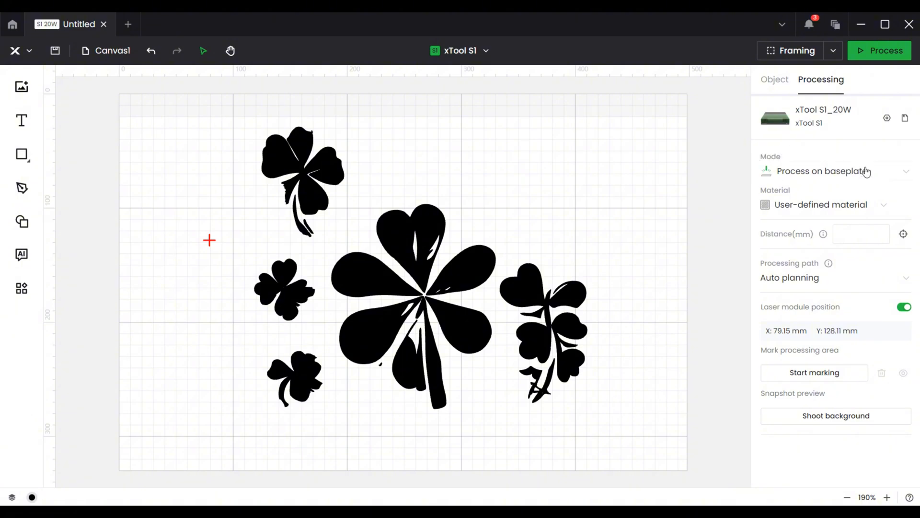
# Set Mode to Screen preparation and Material to 0.2mm Coated Screen (100 Mesh).
pyautogui.click(835, 171)
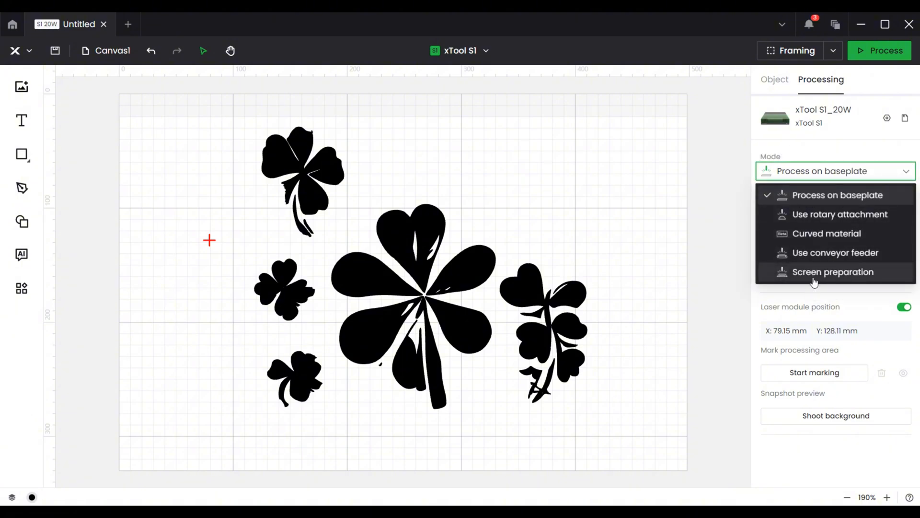
pyautogui.click(833, 271)
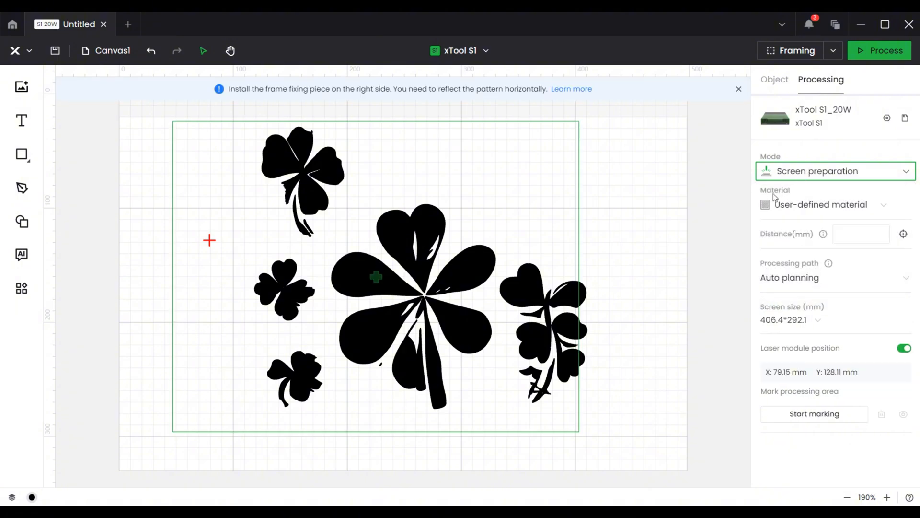
pyautogui.click(833, 204)
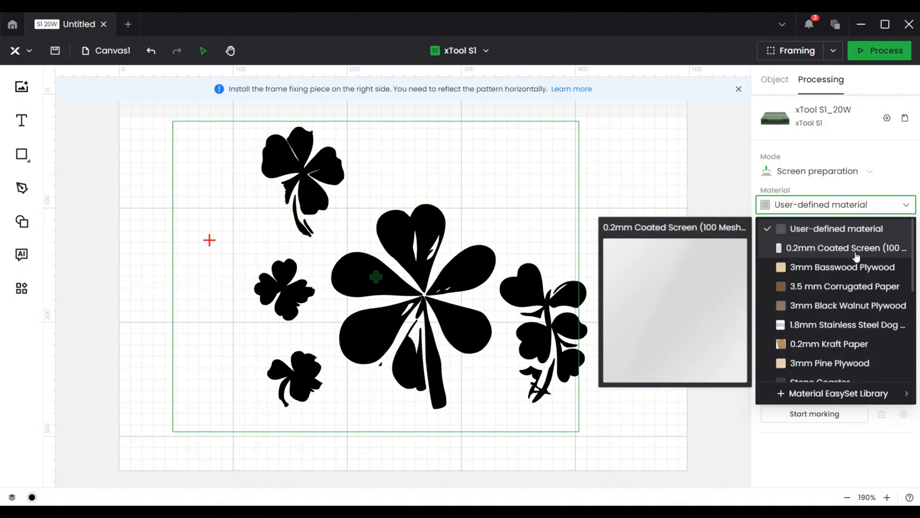
pyautogui.click(844, 247)
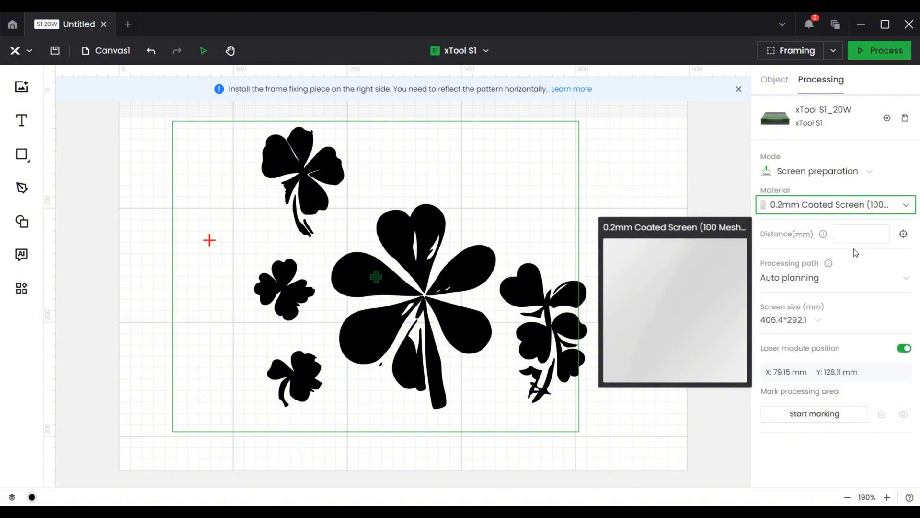
pyautogui.moveTo(821, 236)
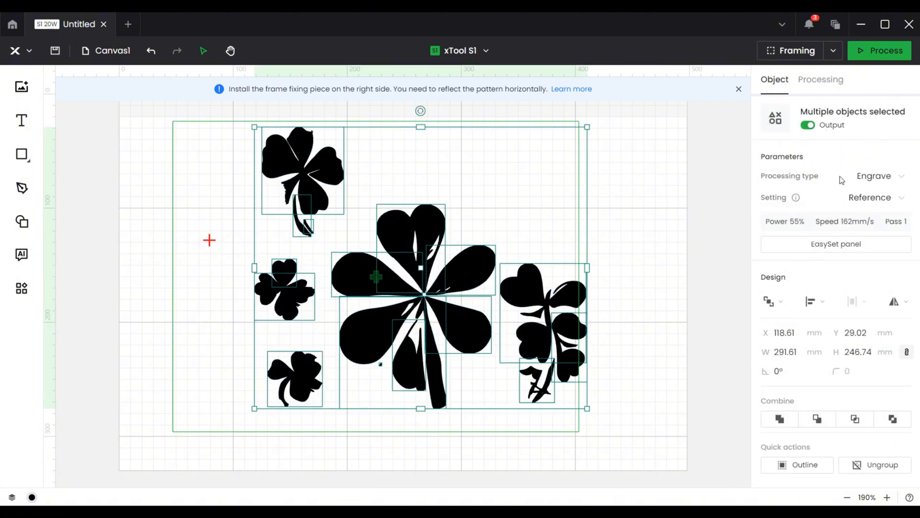
# Try Score, revert the clovers to Engrave, and confirm 55% power at 162 mm/s, one pass.
pyautogui.click(867, 175)
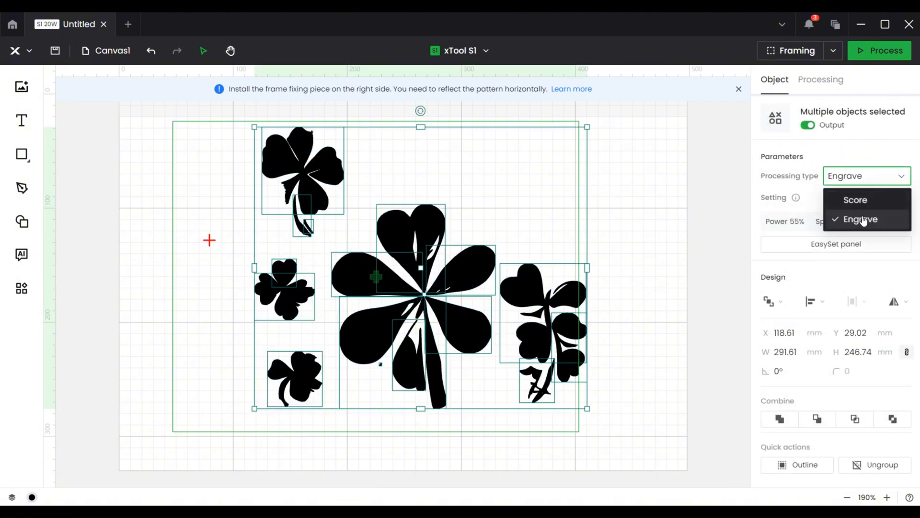
pyautogui.click(855, 199)
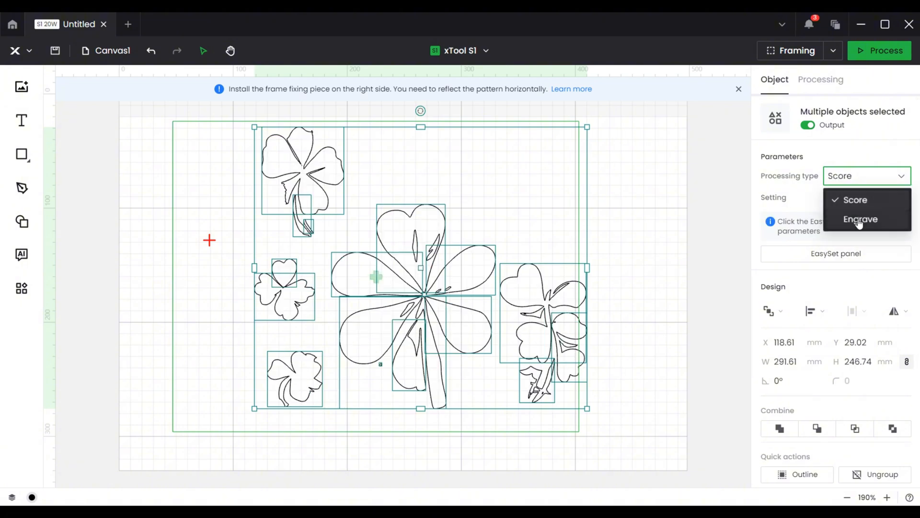
pyautogui.click(861, 219)
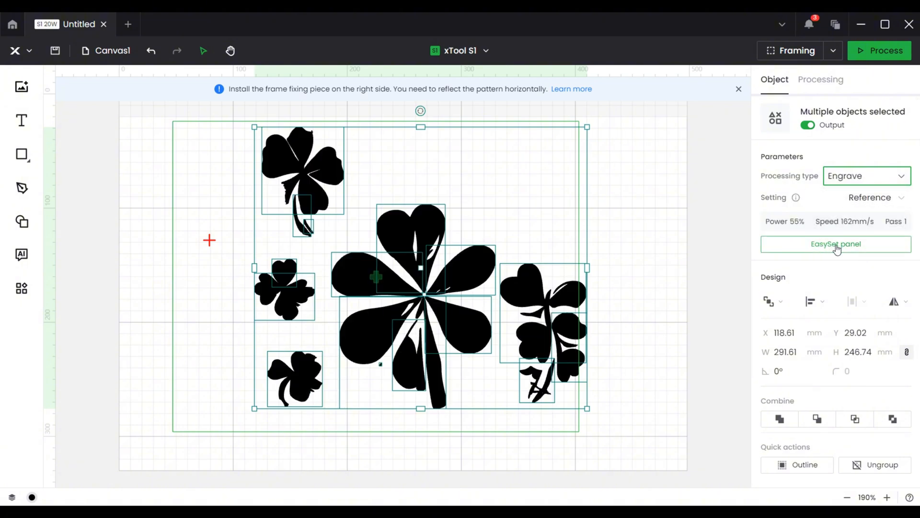
pyautogui.click(836, 244)
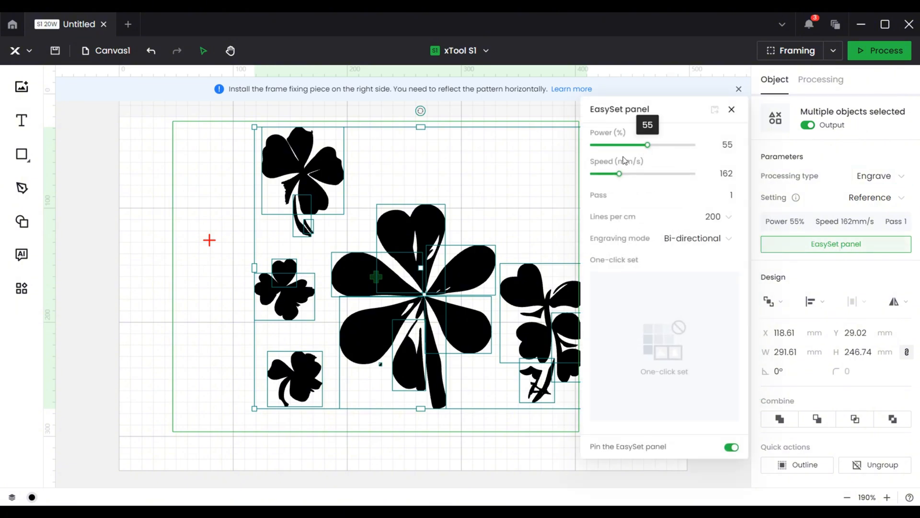
pyautogui.click(820, 79)
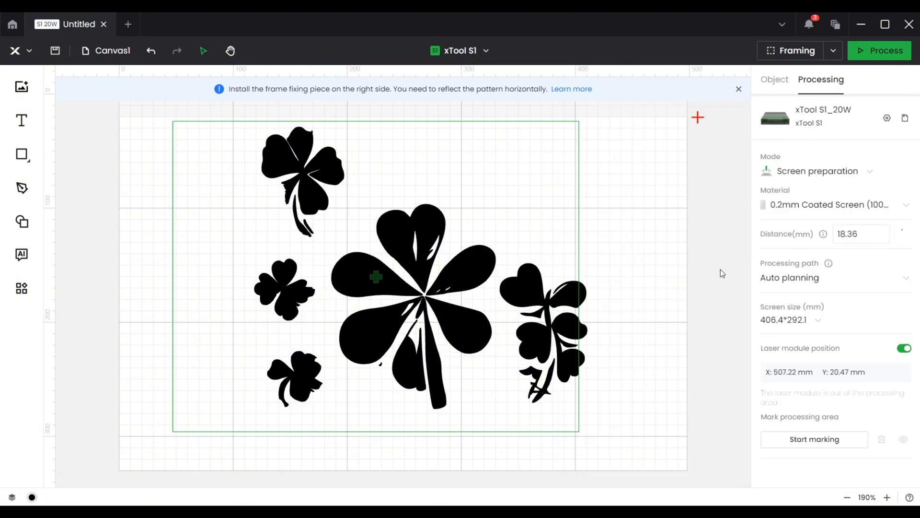
# Mark a rectangular processing area with two points and confirm with Done.
pyautogui.click(814, 440)
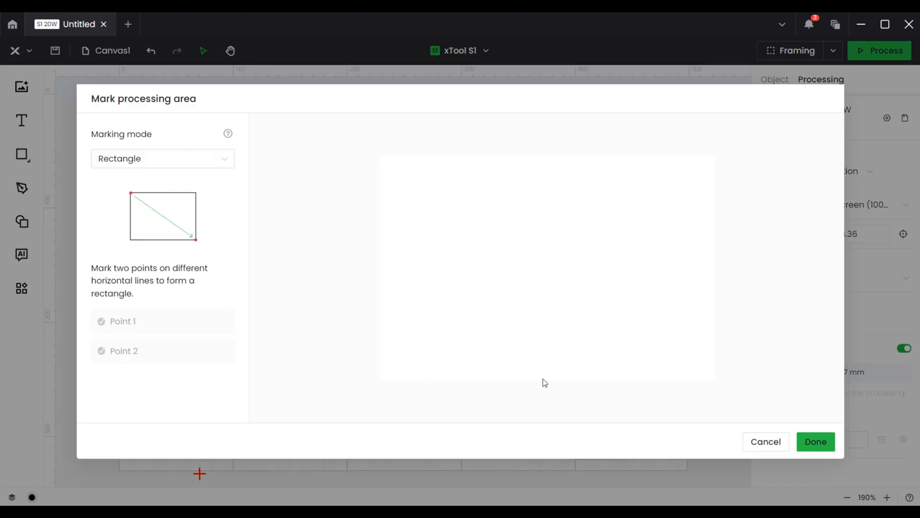
pyautogui.moveTo(398, 203)
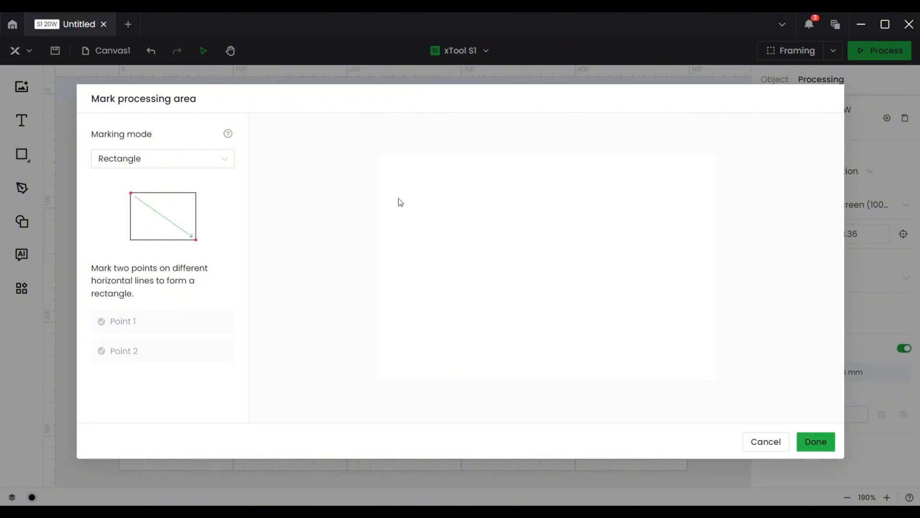
pyautogui.click(466, 208)
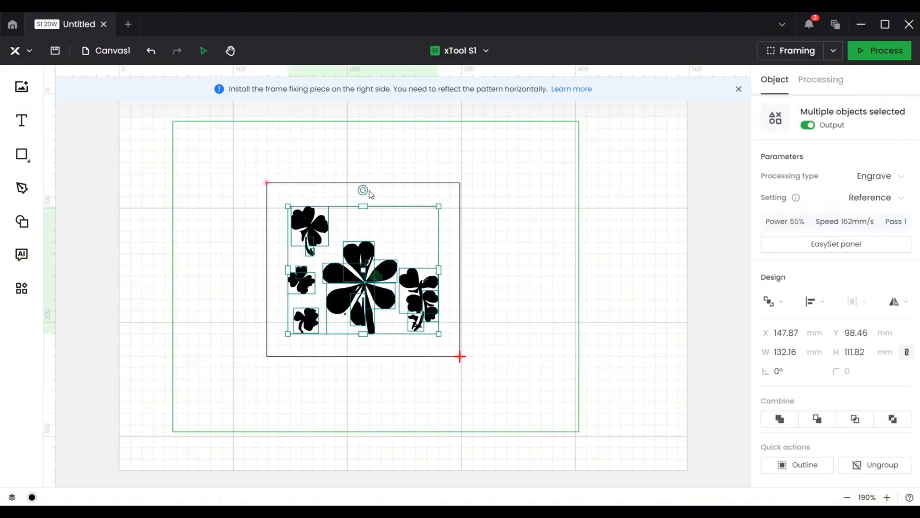
# Rotate the clovers 90° and reflect them vertically inside the marked area.
pyautogui.click(895, 302)
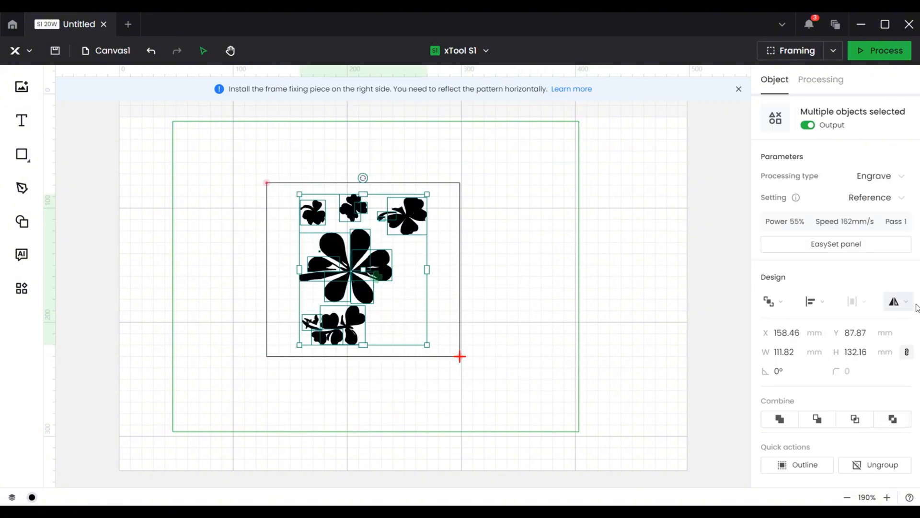
pyautogui.click(894, 301)
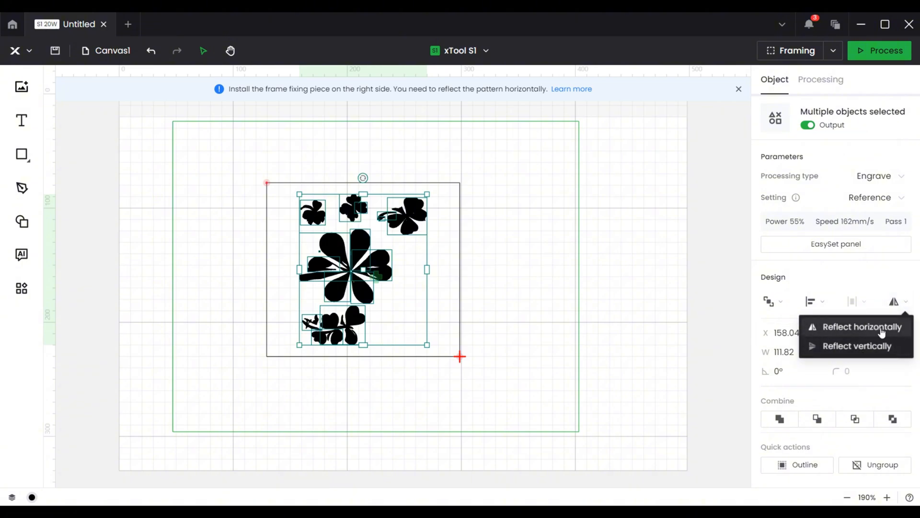
pyautogui.moveTo(856, 346)
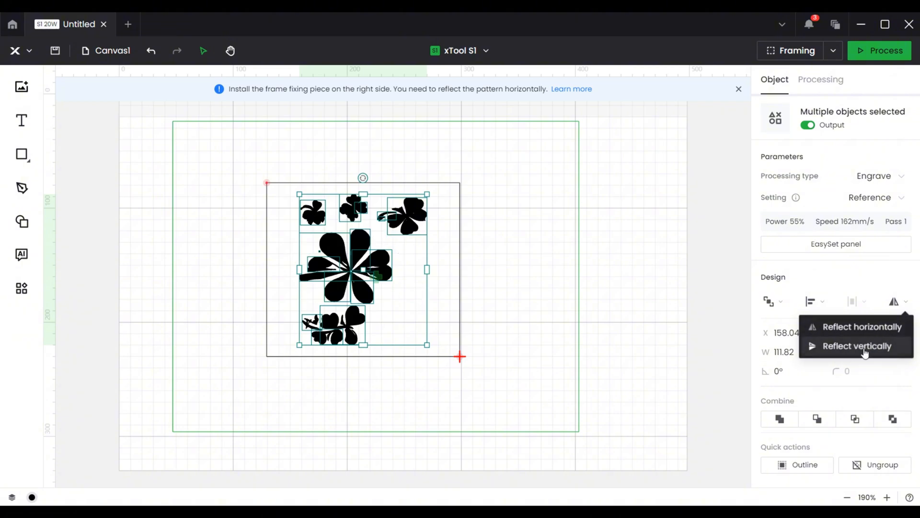
pyautogui.click(858, 346)
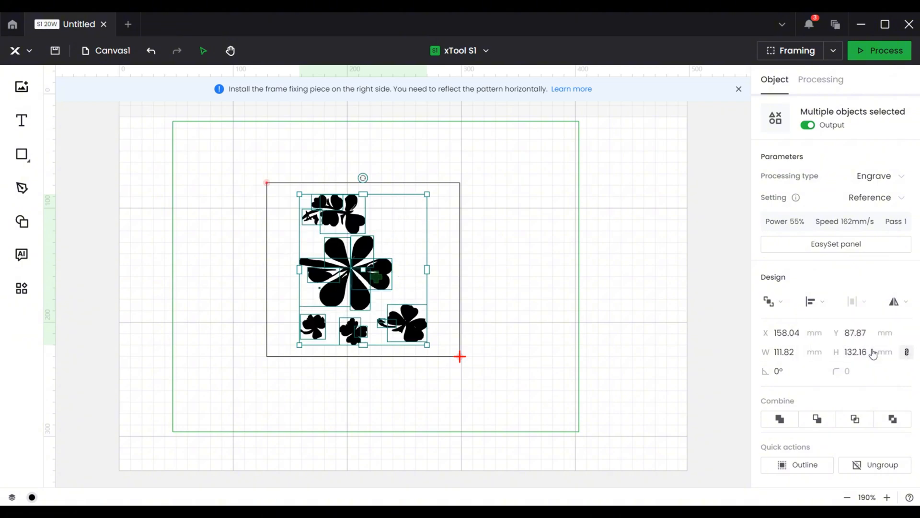
pyautogui.click(821, 80)
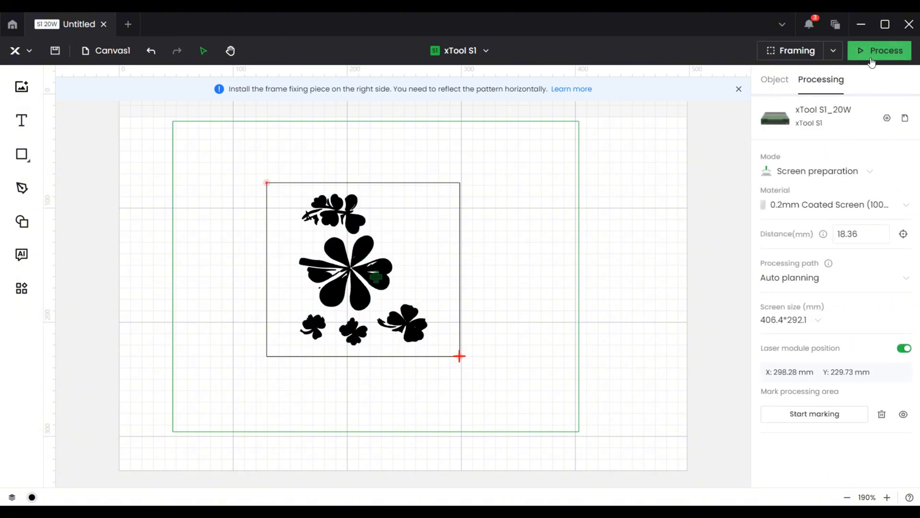
# Start the clover job from Preview so the S1 laser is ready to process.
pyautogui.click(879, 50)
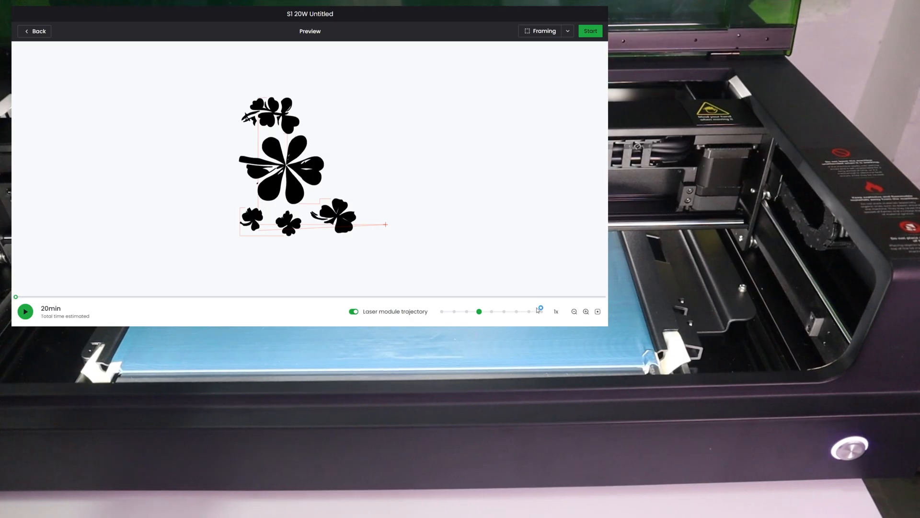
pyautogui.click(590, 30)
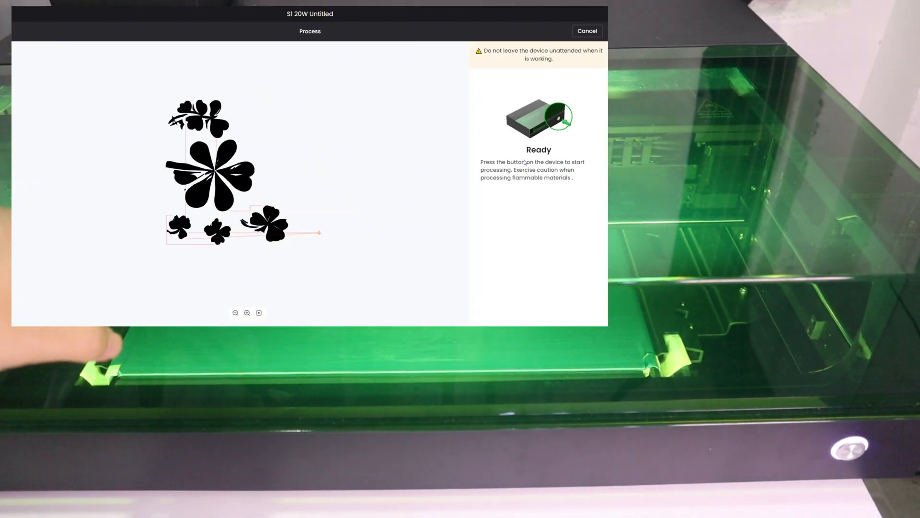
pyautogui.click(840, 448)
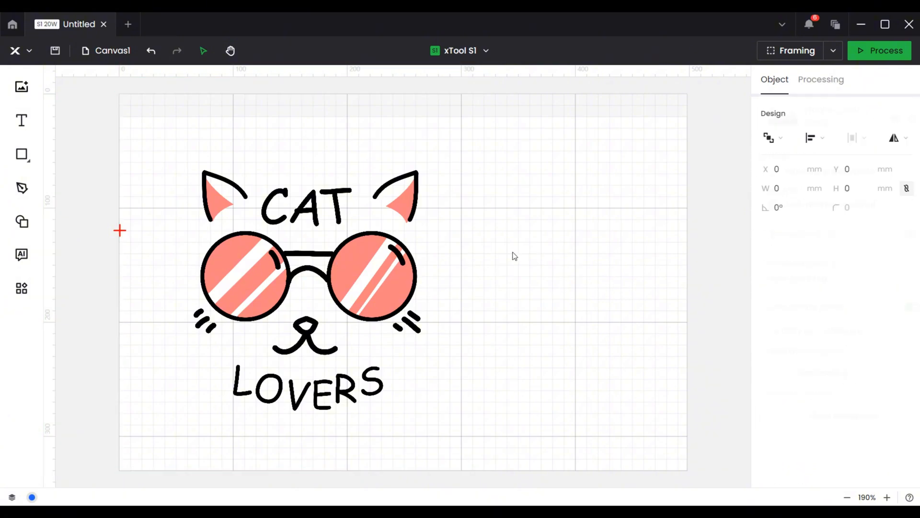
# Trace the Cat Lovers image with Layering by color and save the vector result.
pyautogui.click(305, 276)
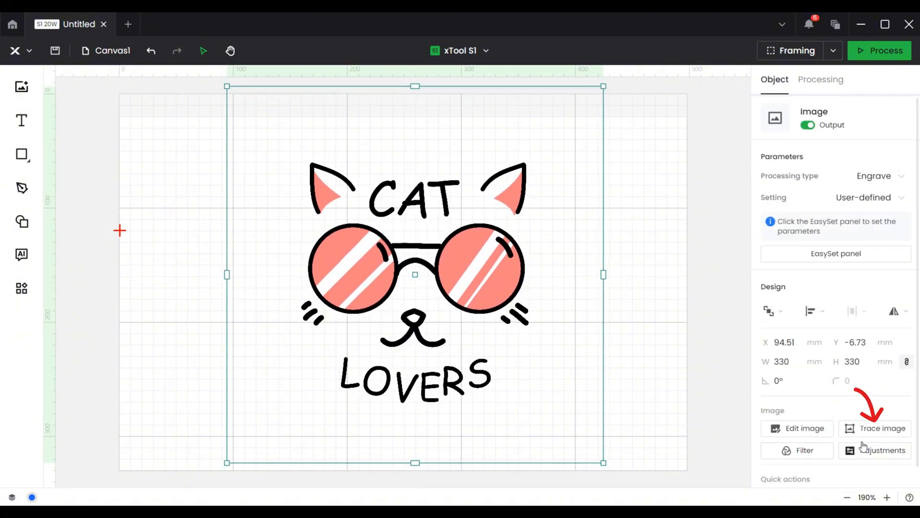
pyautogui.click(882, 428)
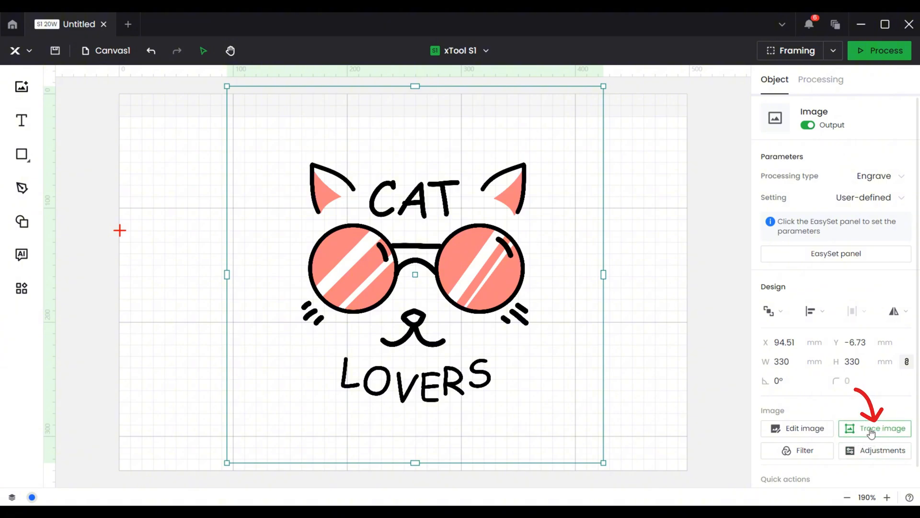
pyautogui.click(882, 428)
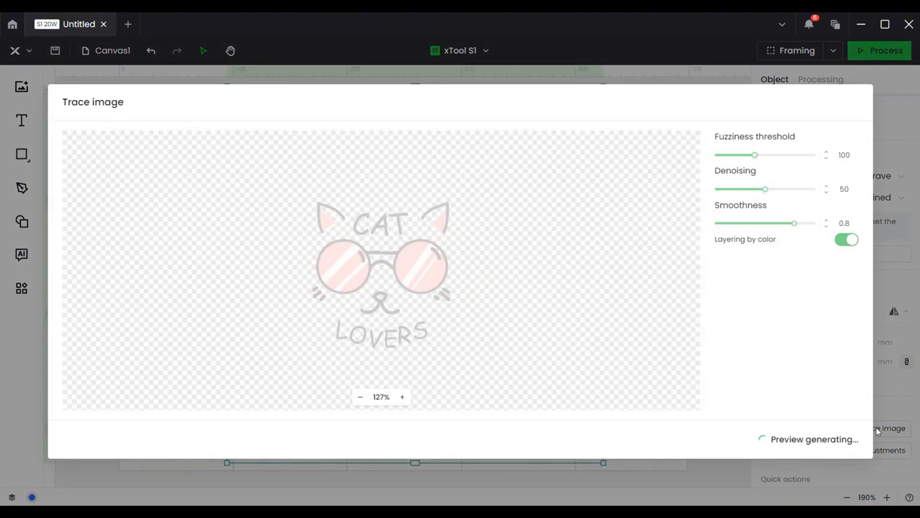
pyautogui.moveTo(223, 194)
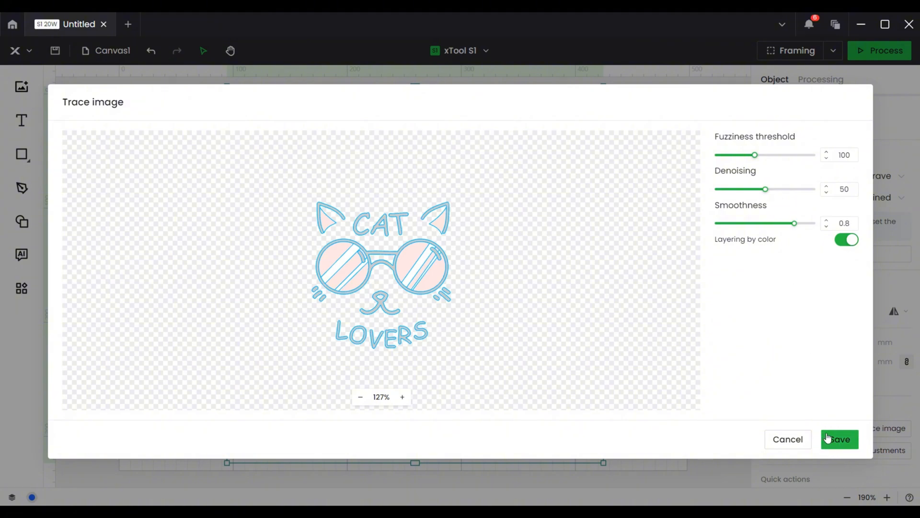
pyautogui.click(840, 439)
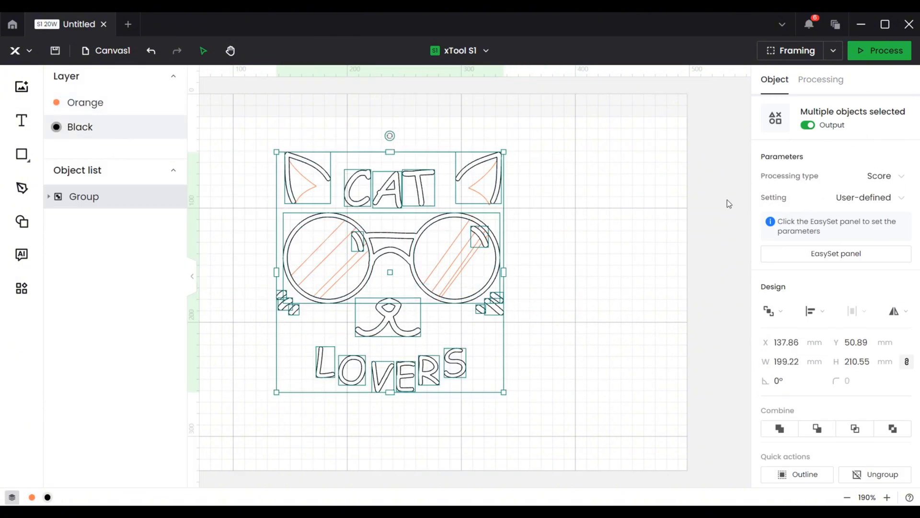
# Set the Orange layer to Screen preparation on 0.2mm Coated Screen, engraved at 55% power, 162 mm/s.
pyautogui.click(867, 176)
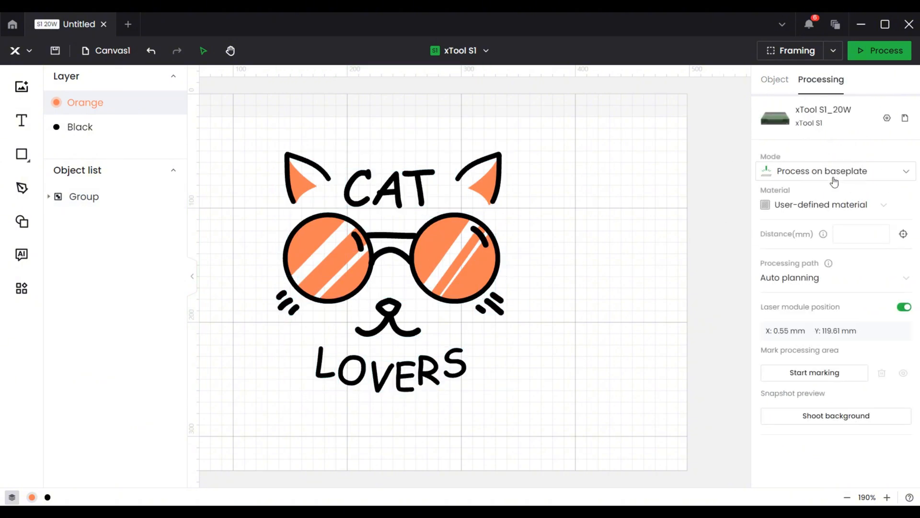
pyautogui.click(833, 170)
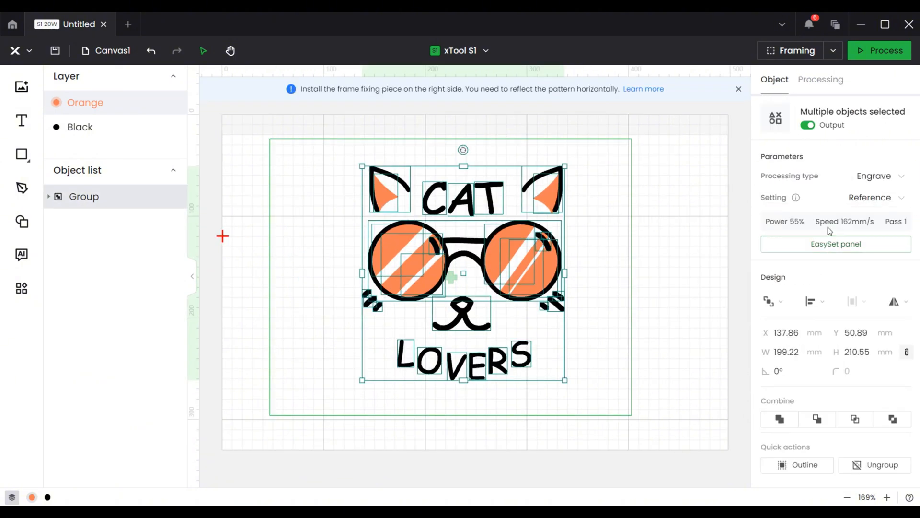
pyautogui.click(835, 243)
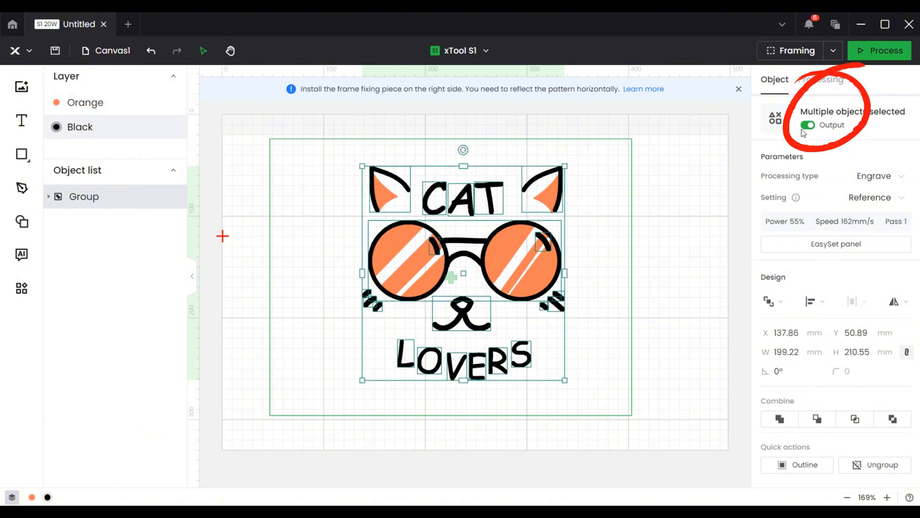
pyautogui.click(807, 124)
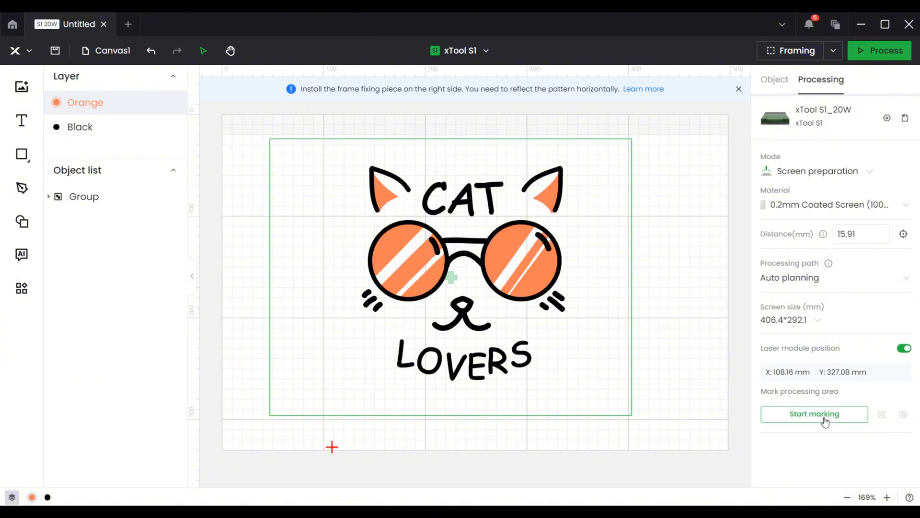
# Mark the screen area, mirror the design, turn off Black layer output, and start Process.
pyautogui.click(814, 414)
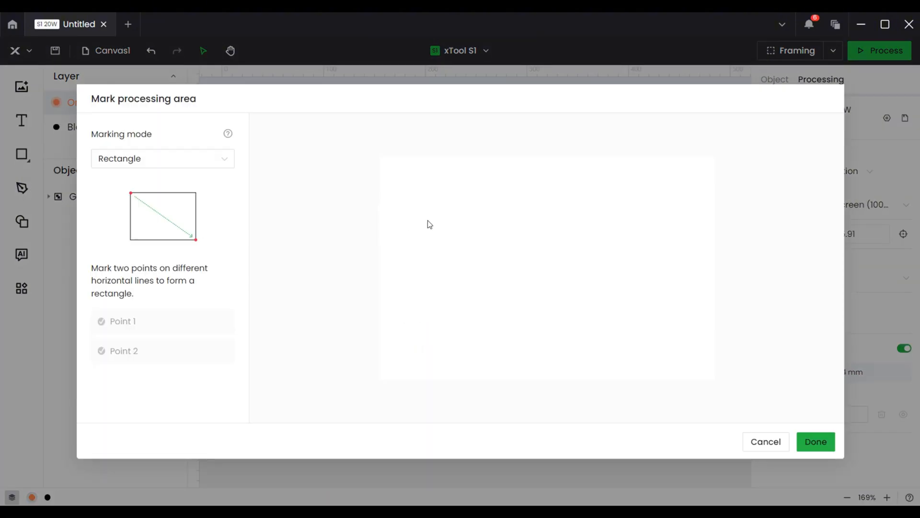
pyautogui.click(449, 190)
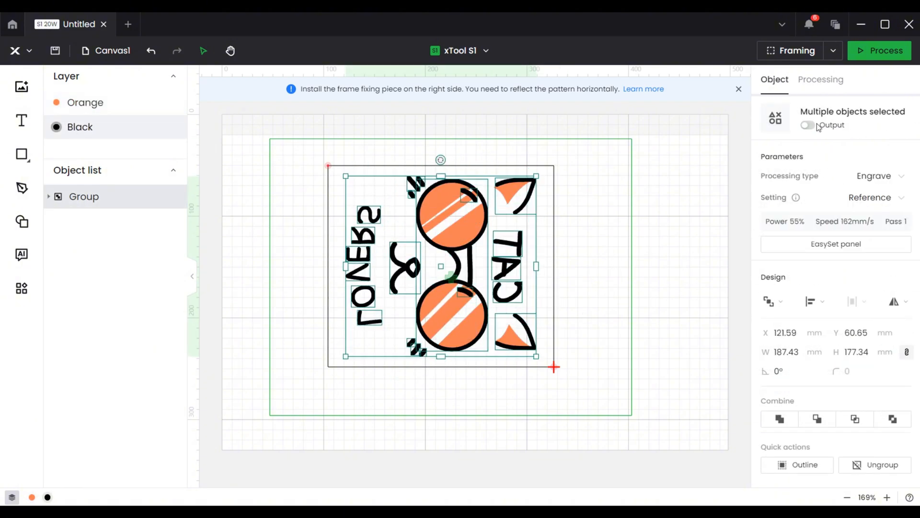
pyautogui.click(820, 80)
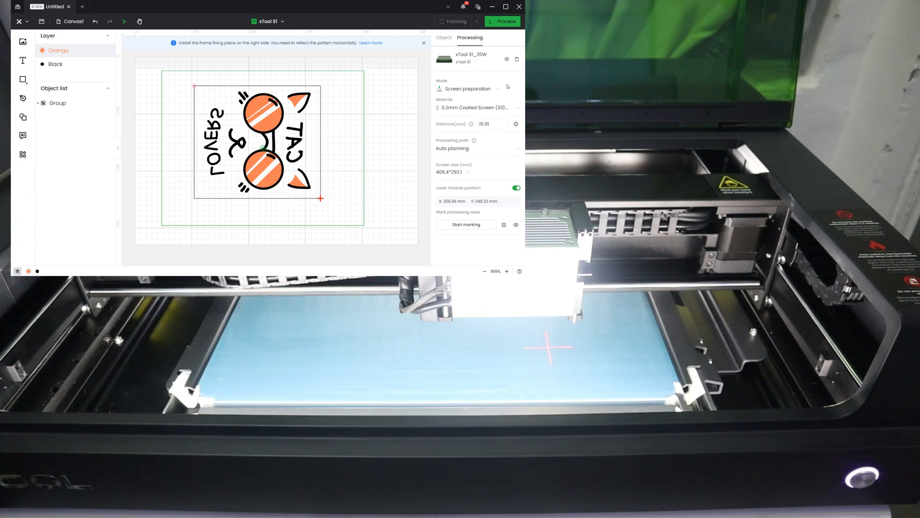
pyautogui.click(504, 21)
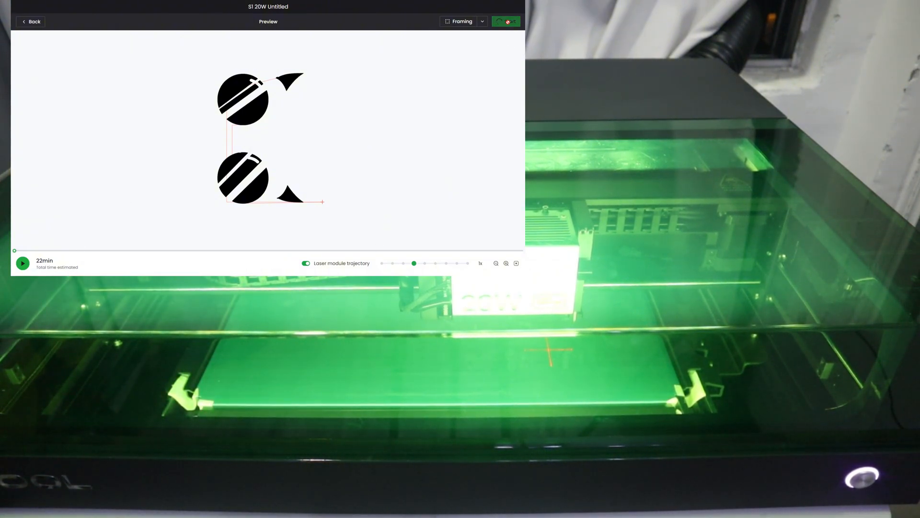
# Start the previewed orange-layer job on the S1 laser.
pyautogui.click(506, 22)
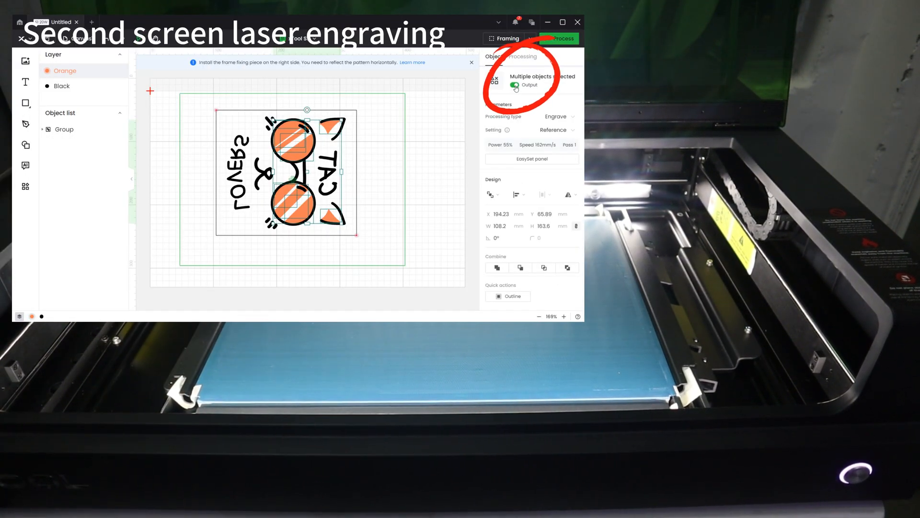
# Enable output for the Black layer and send the Cat Lovers job to the S1 laser.
pyautogui.click(62, 85)
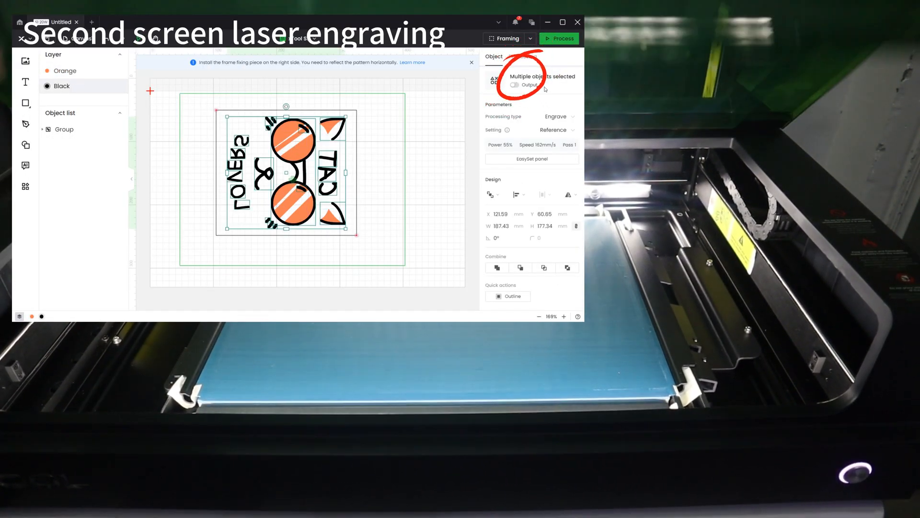
pyautogui.click(514, 85)
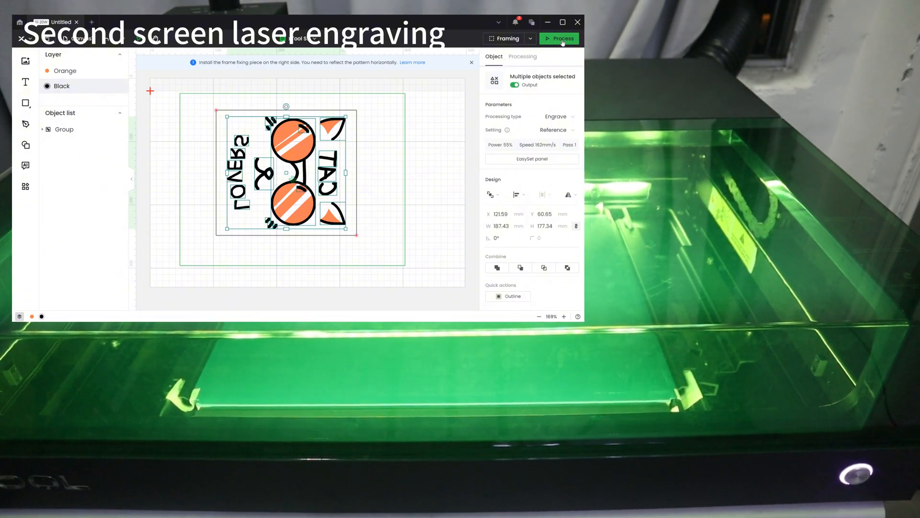
pyautogui.click(562, 39)
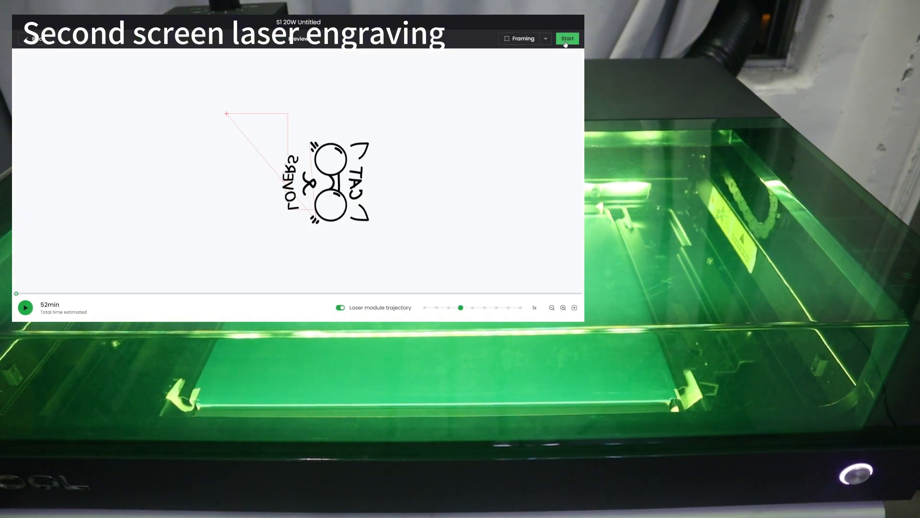
pyautogui.click(567, 38)
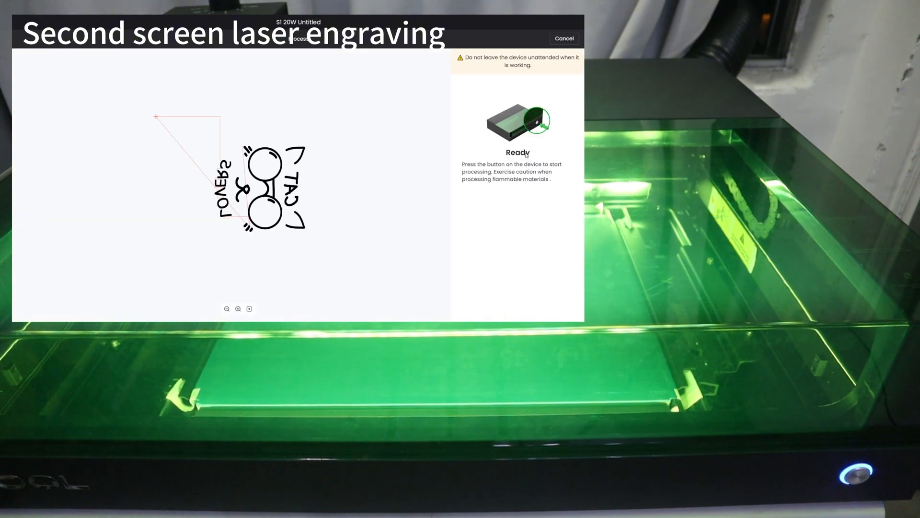